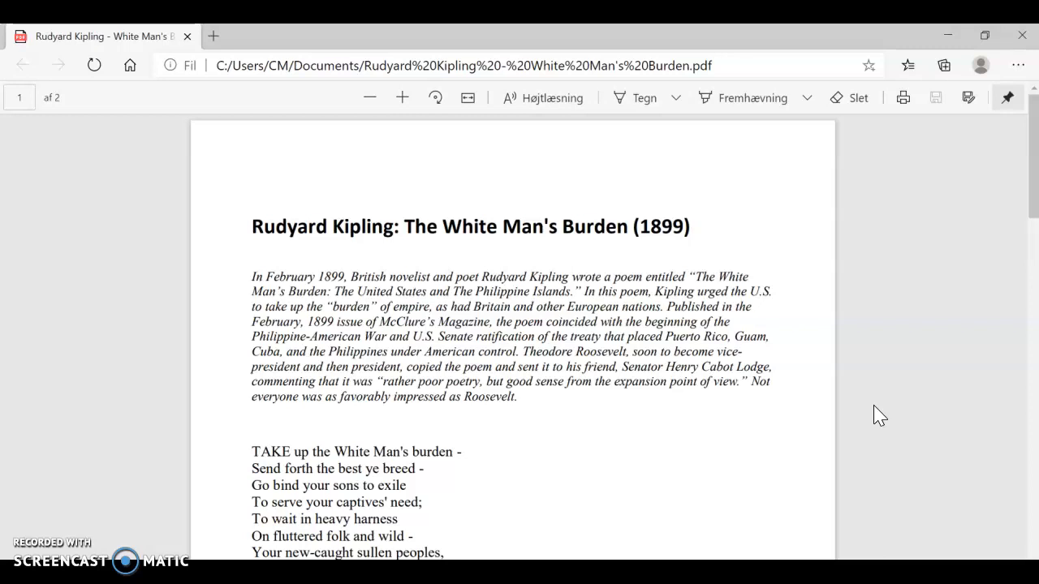
Scroll down until the first verse, 'TAKE up the White Man's burden', appears.
scroll(down, 3)
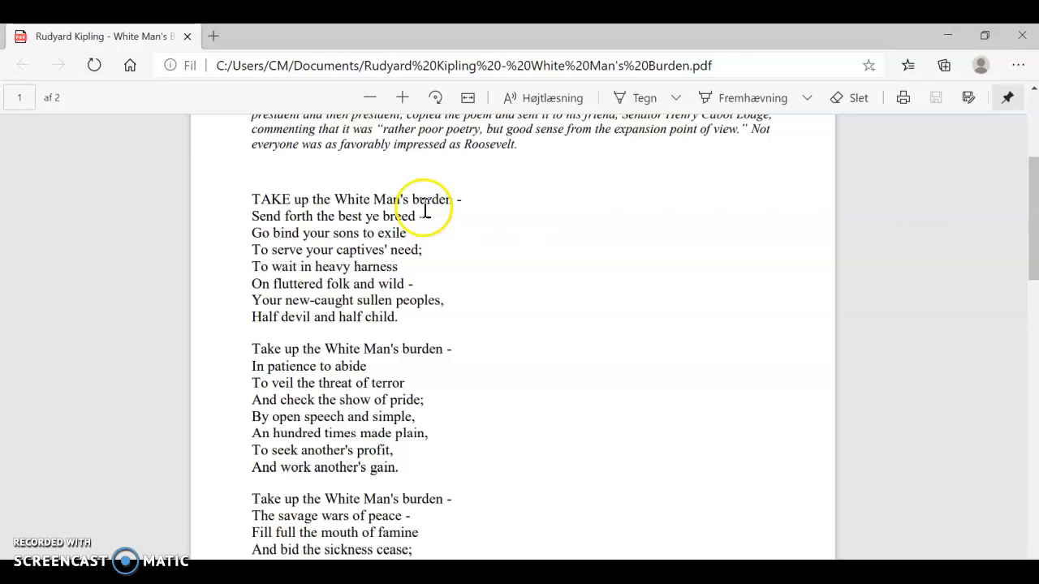
mouse_move(337, 193)
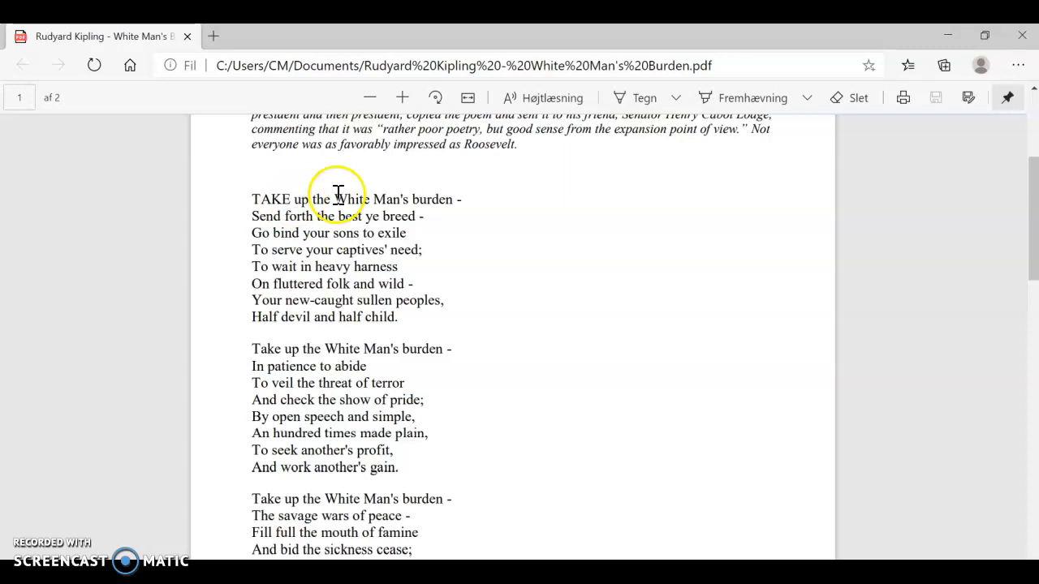
mouse_move(458, 205)
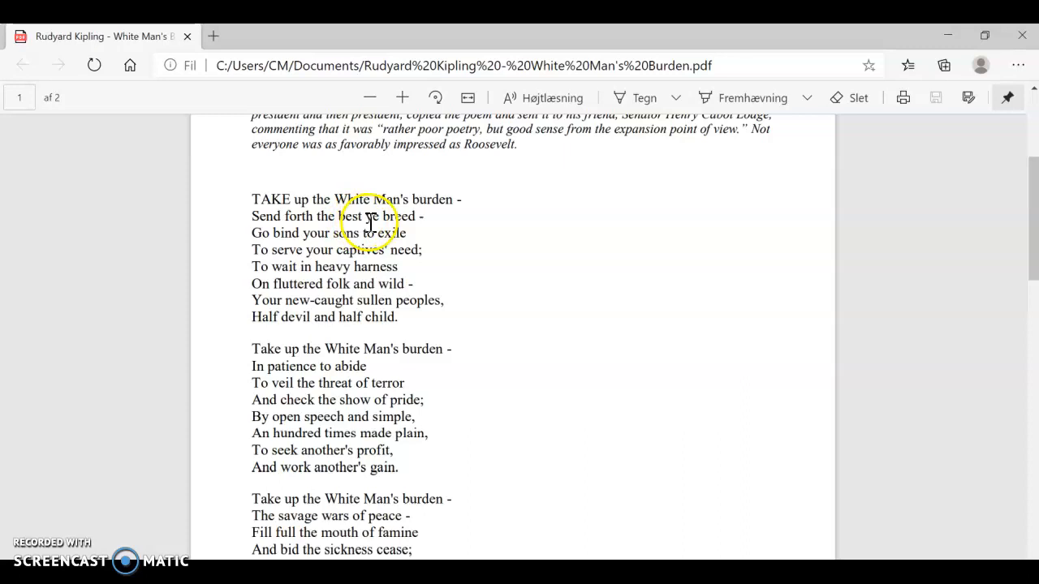
mouse_move(271, 217)
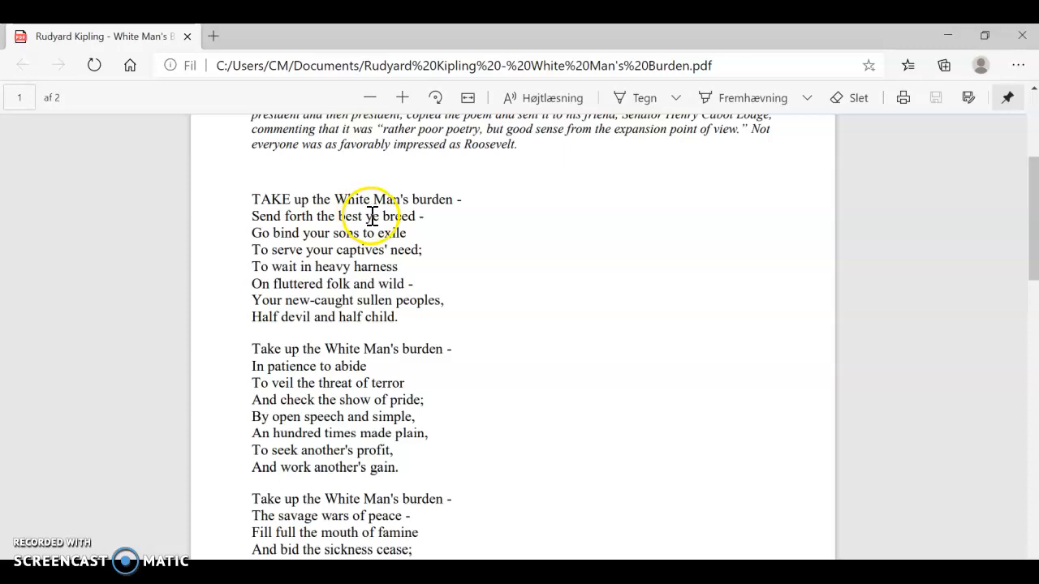
mouse_move(427, 235)
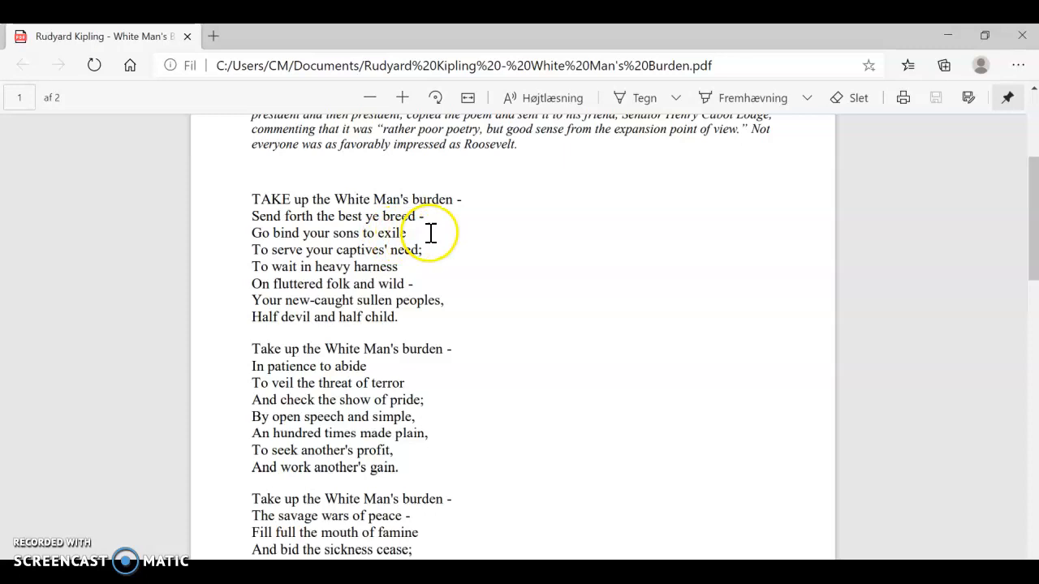
mouse_move(300, 239)
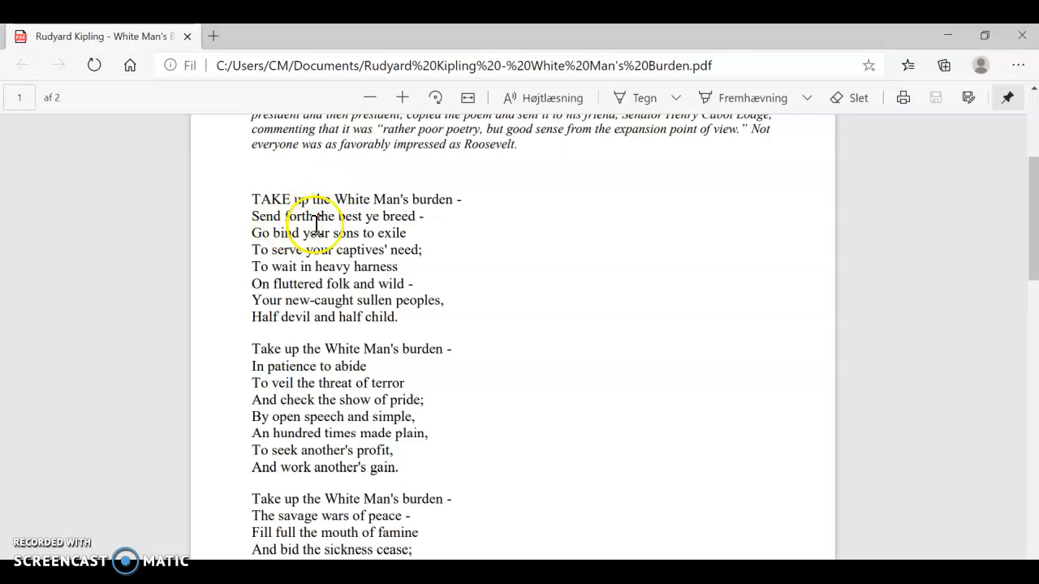
mouse_move(422, 251)
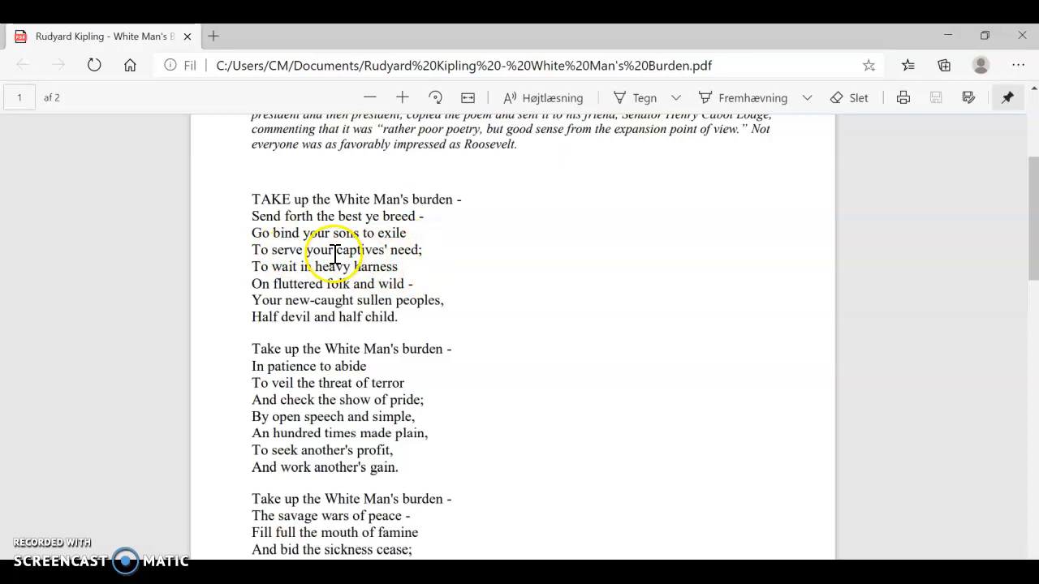
drag(304, 250, 394, 250)
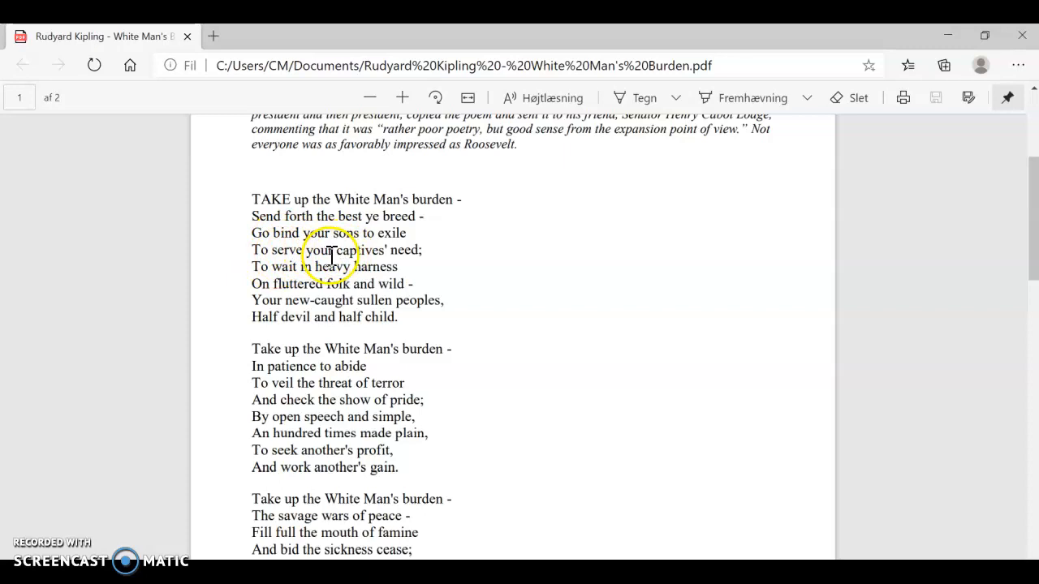
mouse_move(264, 266)
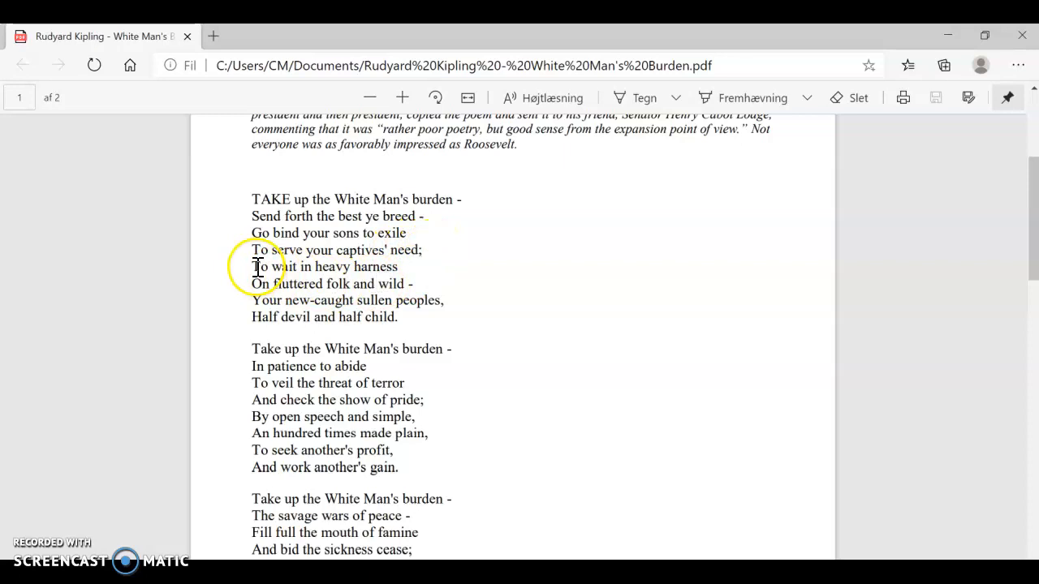
mouse_move(430, 284)
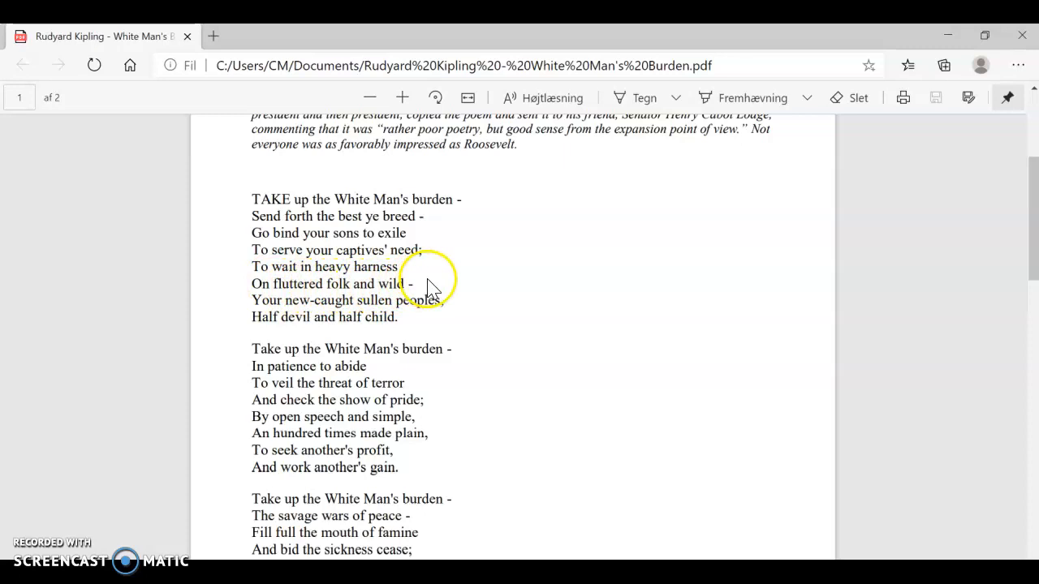
mouse_move(305, 263)
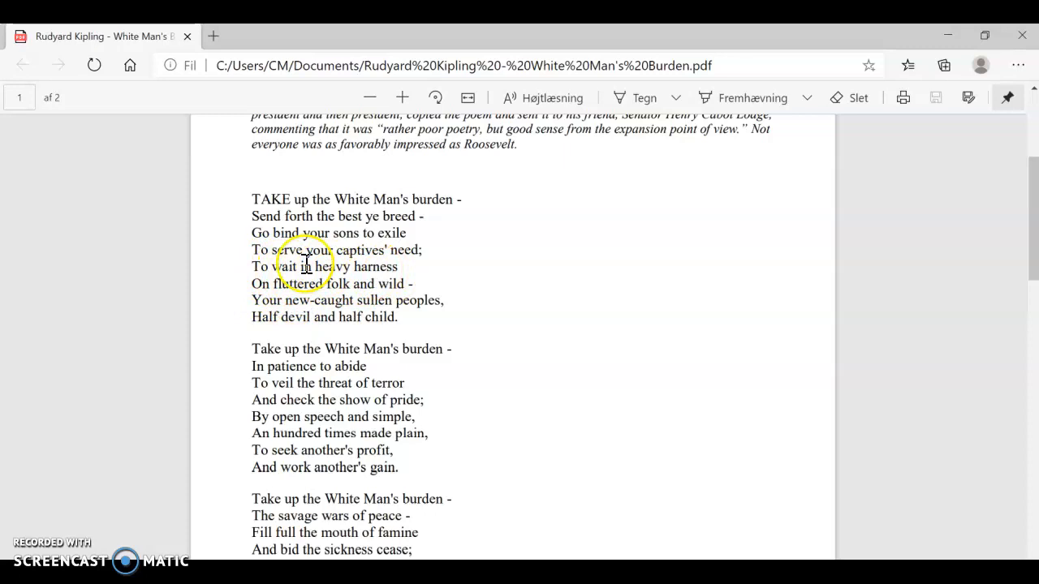
mouse_move(355, 290)
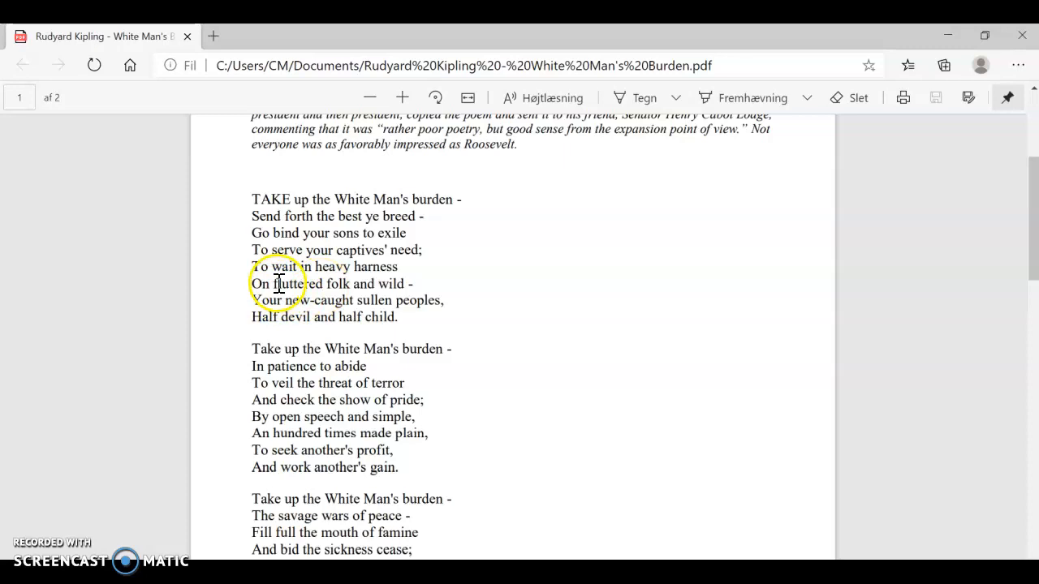
mouse_move(430, 306)
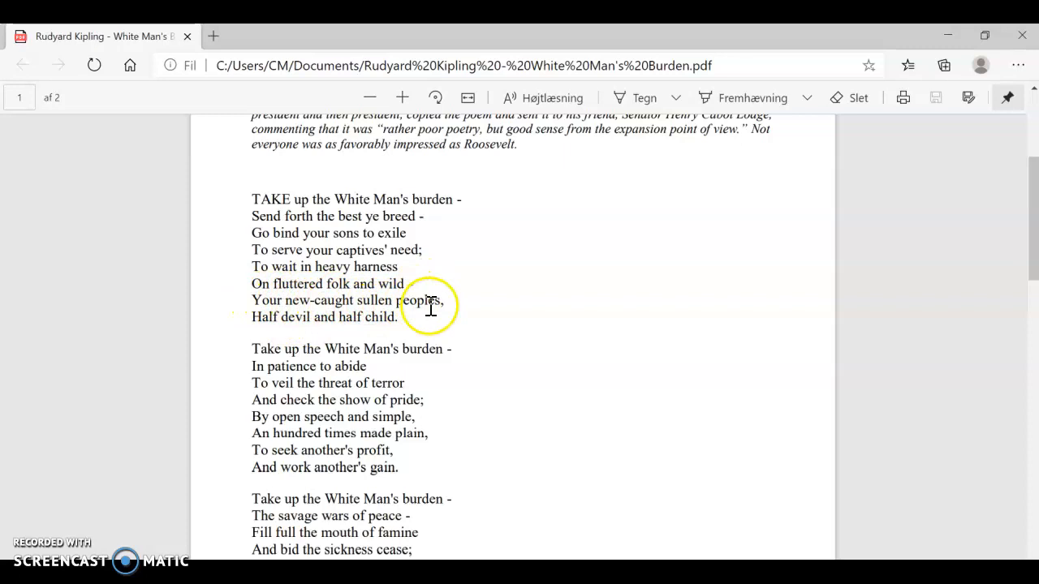
mouse_move(295, 294)
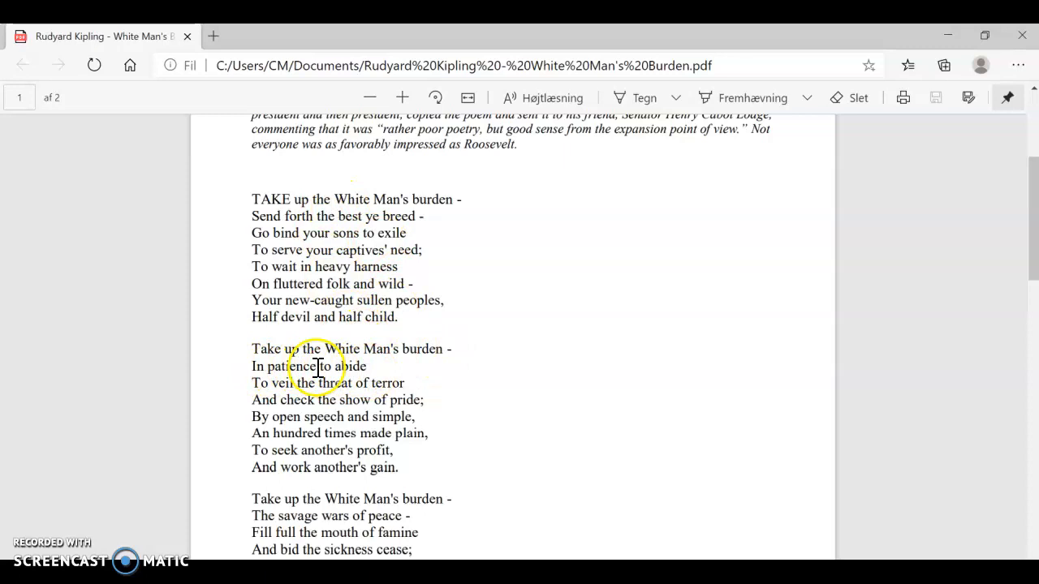
mouse_move(428, 385)
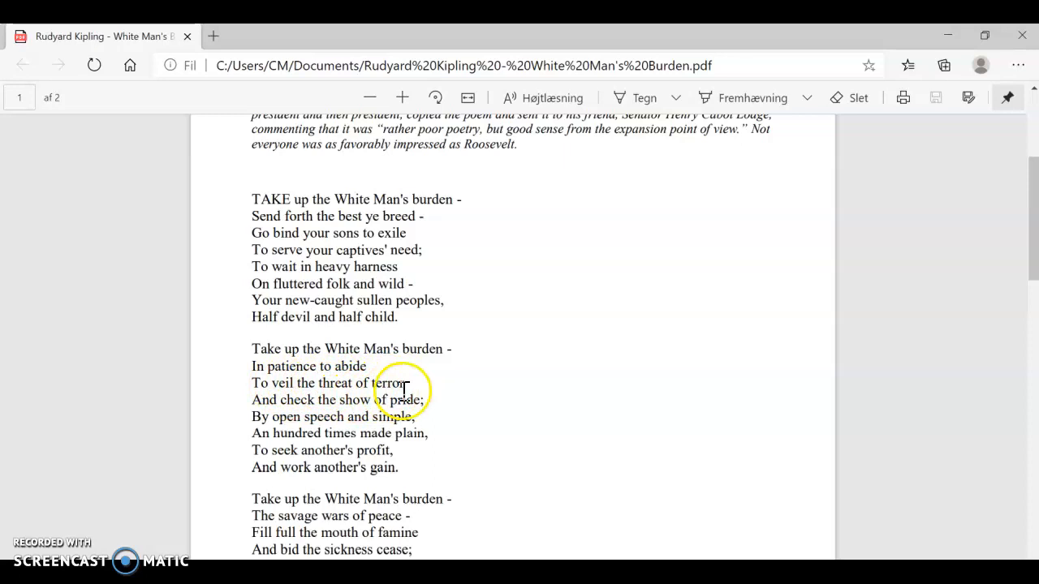
mouse_move(295, 383)
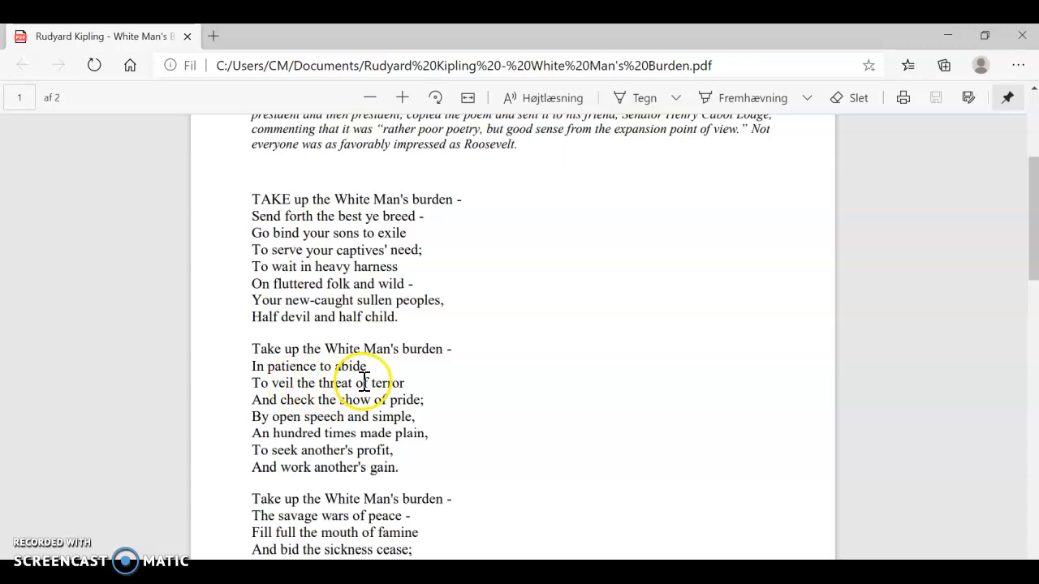
mouse_move(288, 399)
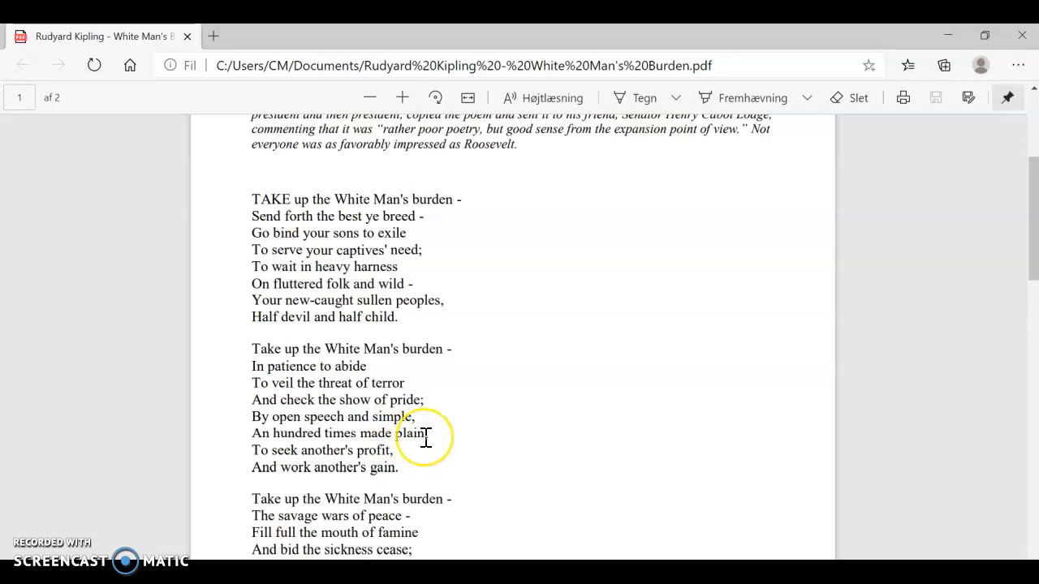
mouse_move(315, 477)
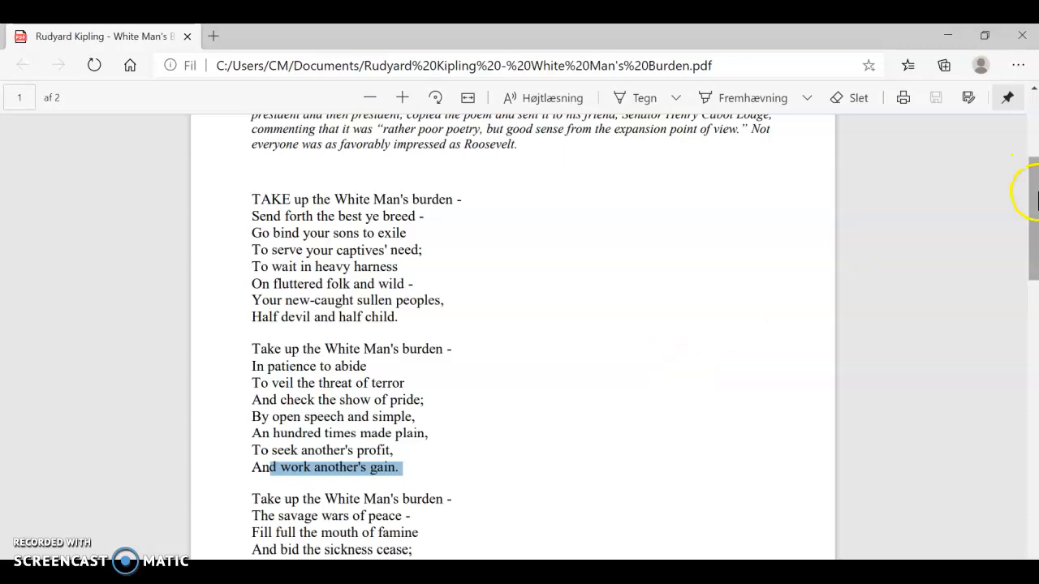
Scroll to the third verse and highlight the line about the savage wars of peace.
scroll(down, 3)
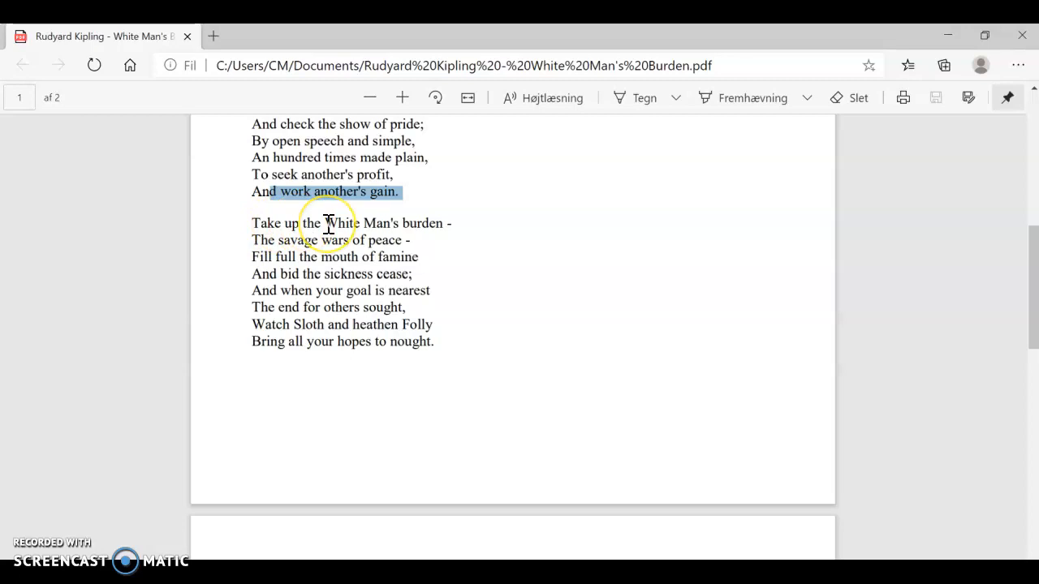
mouse_move(251, 243)
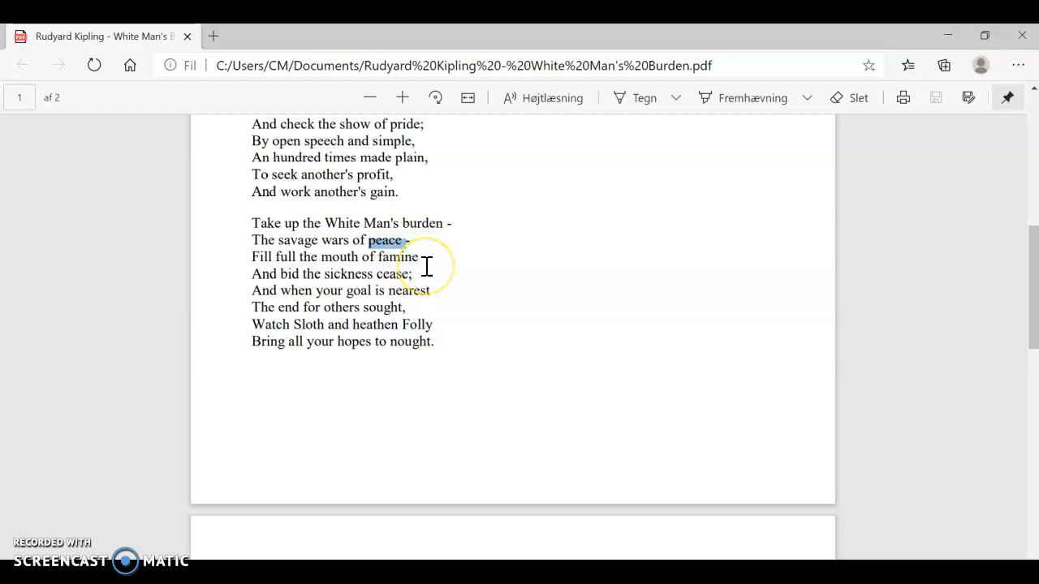
triple_click(333, 257)
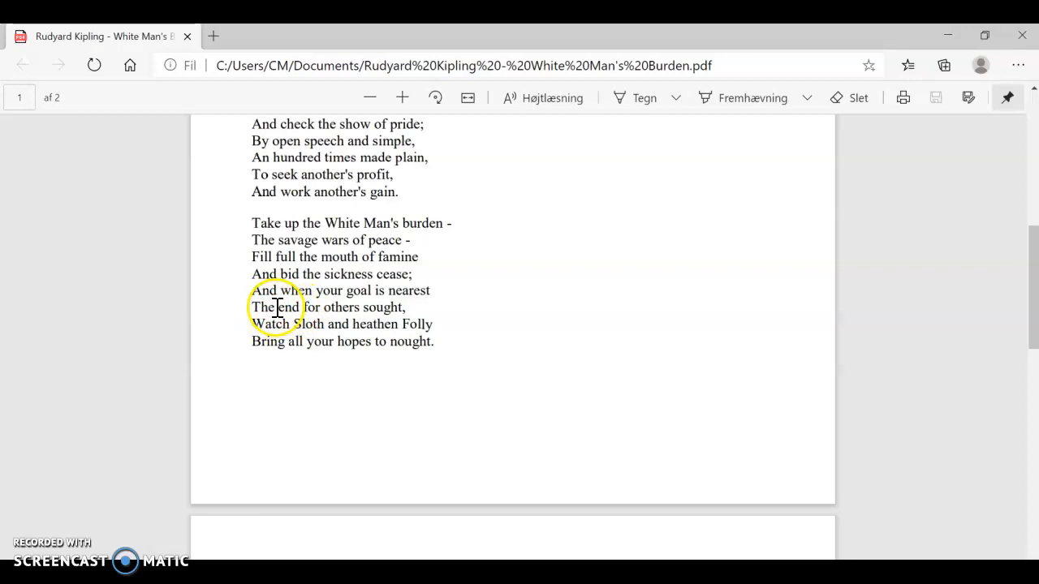
Select 'Watch Sloth and heathen Folly', then the final line 'Bring all your hopes to nought'.
double_click(286, 307)
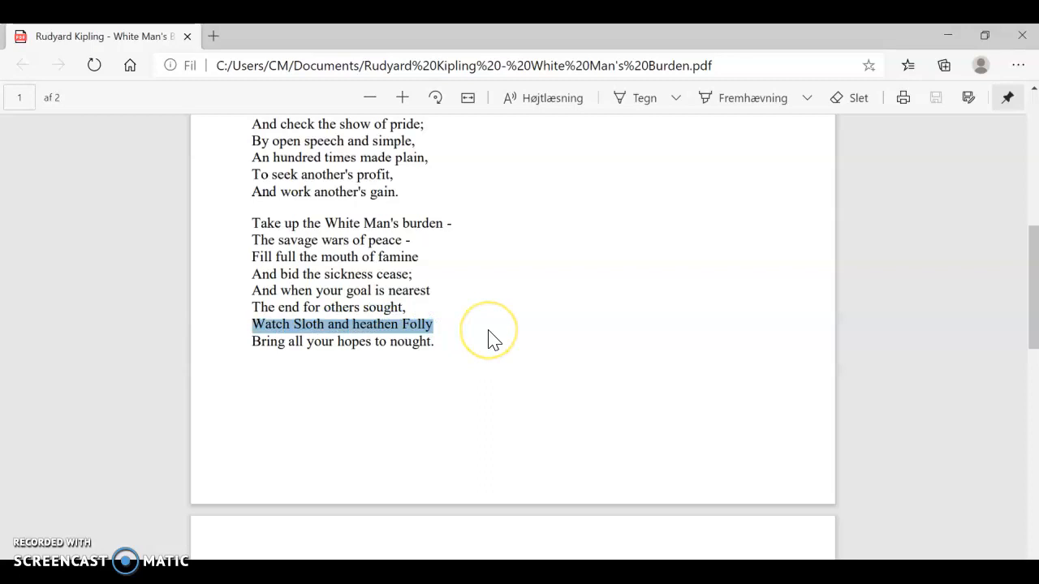
click(410, 341)
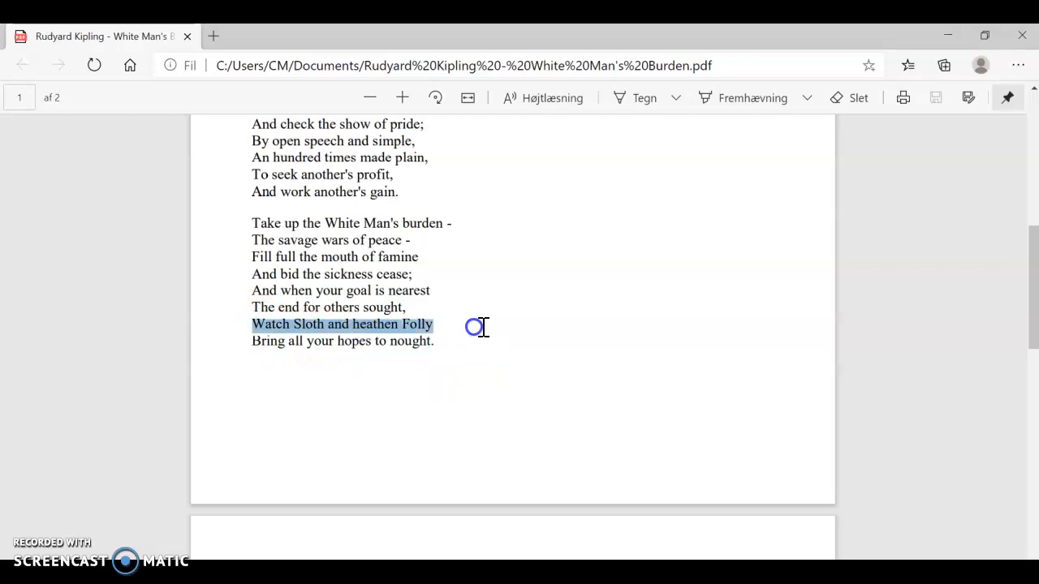
mouse_move(308, 402)
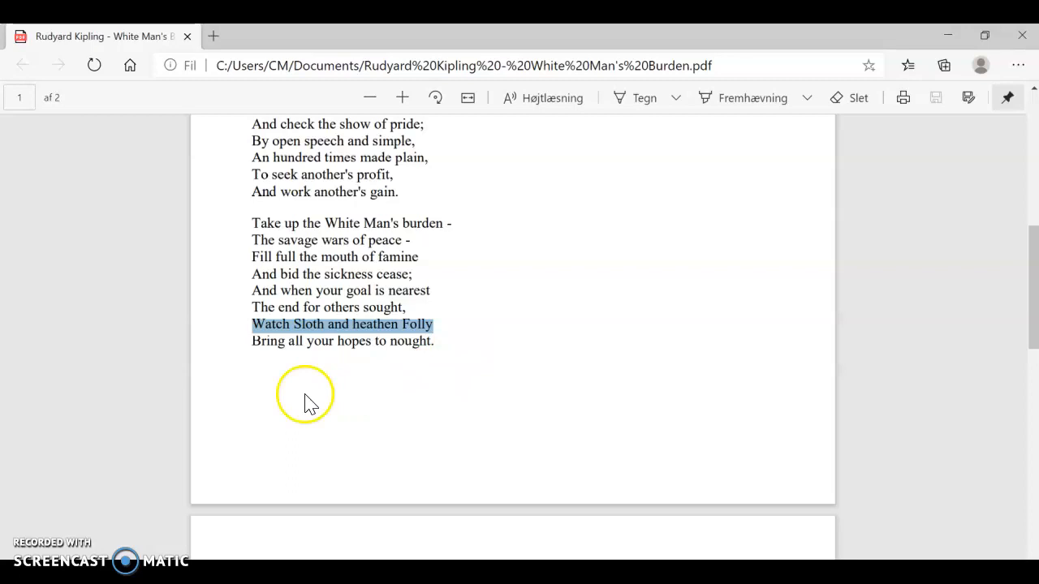
click(255, 338)
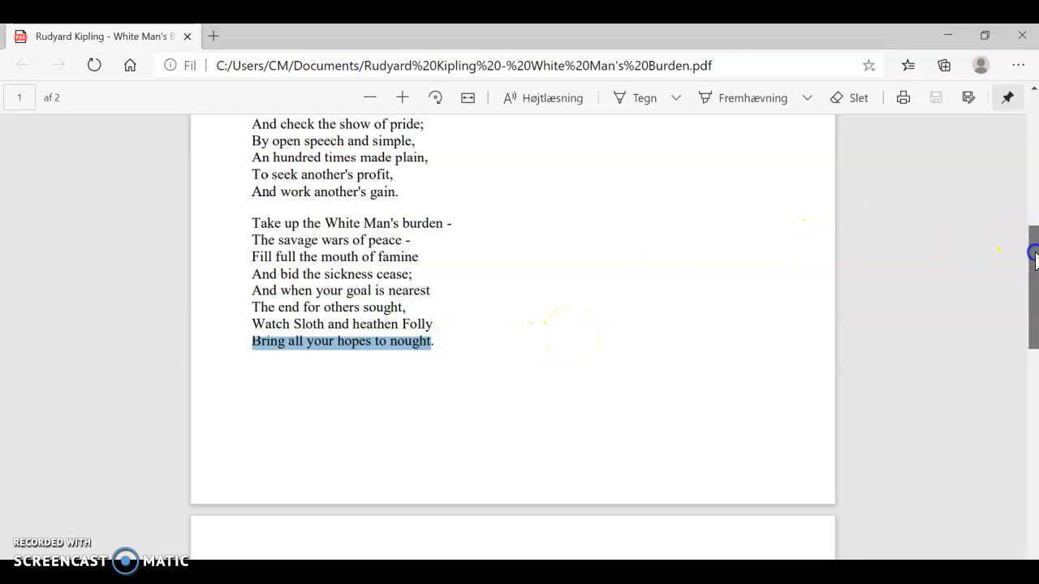
Scroll to page 2, clear a stray line highlight, and mark 'The tale of common things.'.
scroll(down, 3)
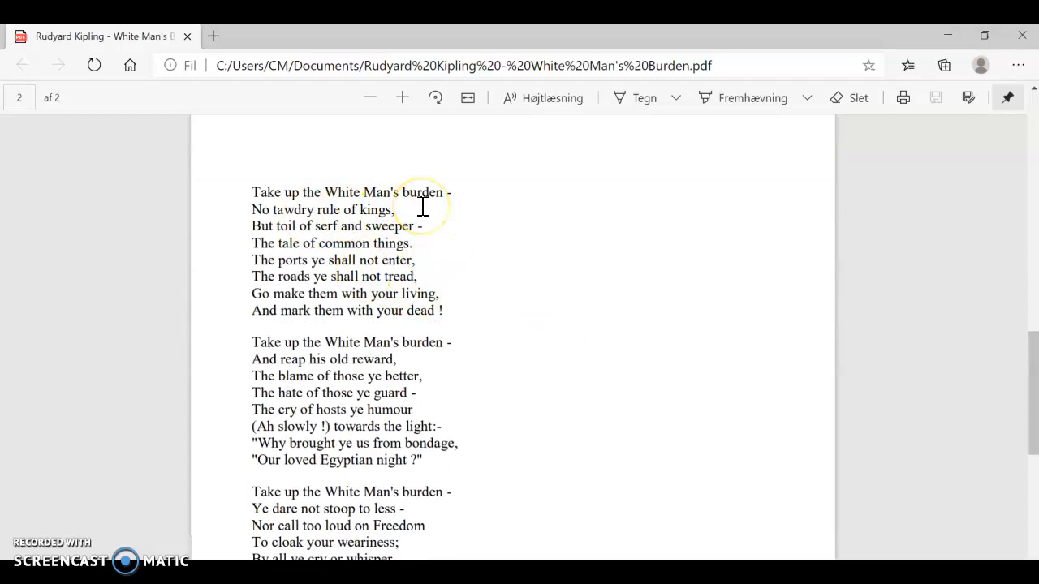
triple_click(325, 209)
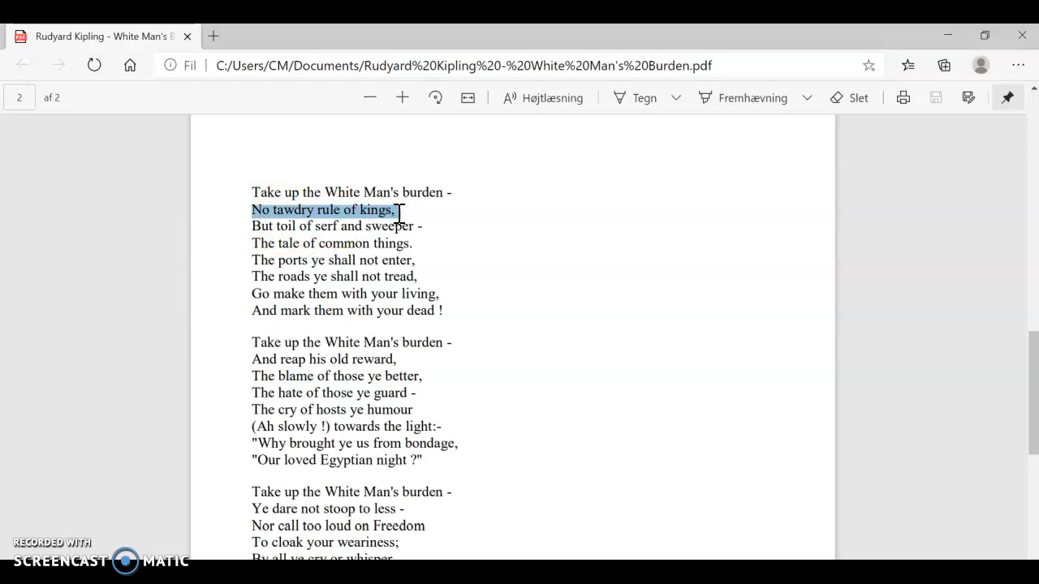
click(292, 211)
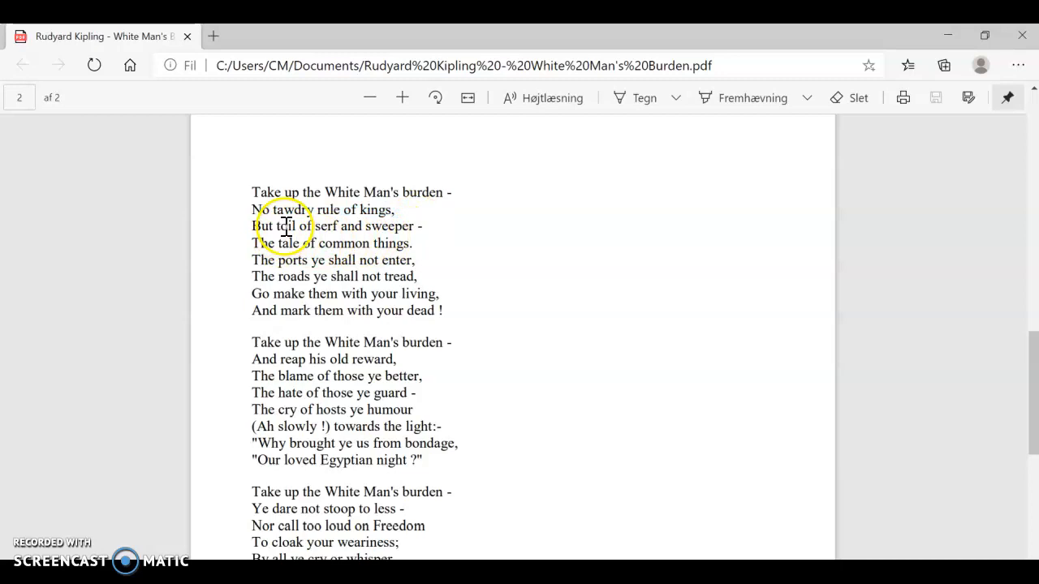
double_click(326, 225)
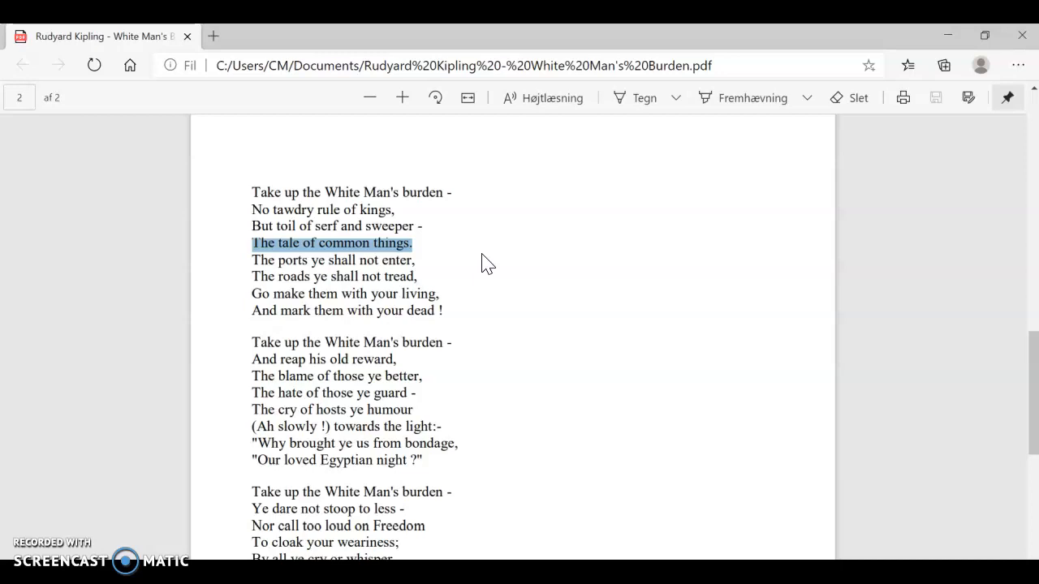
Select the fourth verse's closing line, 'And mark them with your dead !'.
click(411, 243)
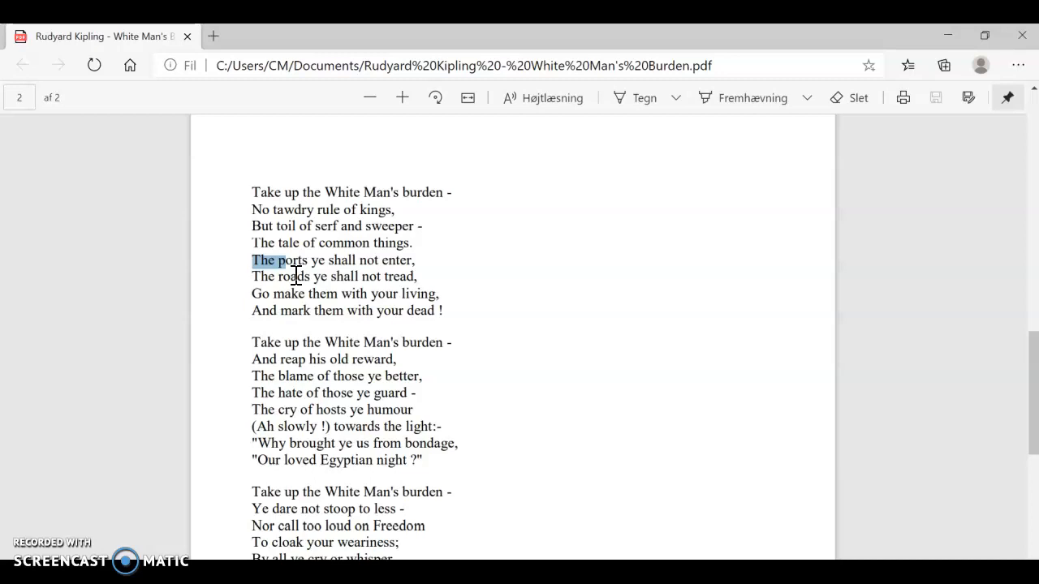
click(420, 293)
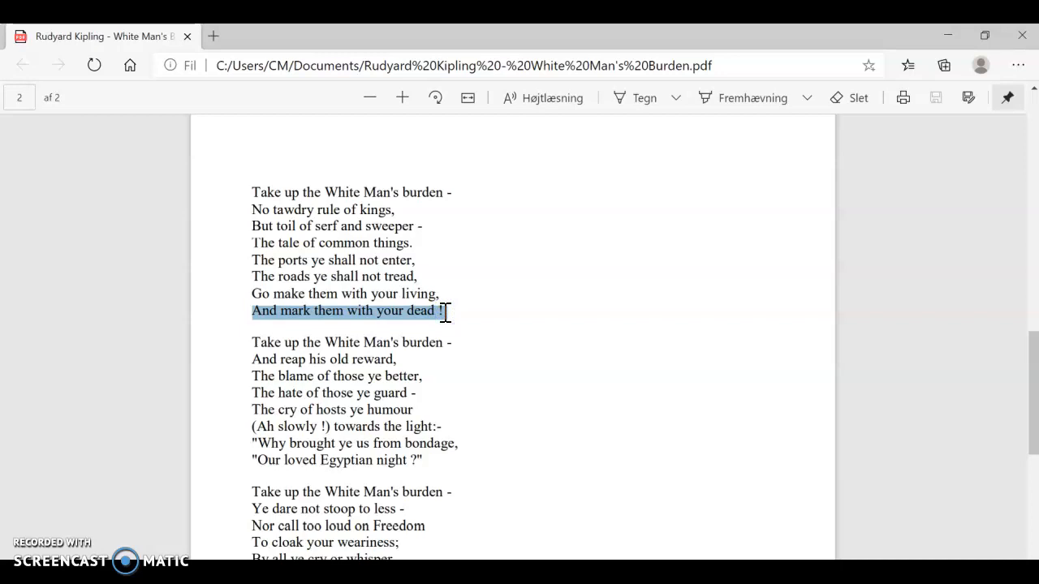
mouse_move(528, 357)
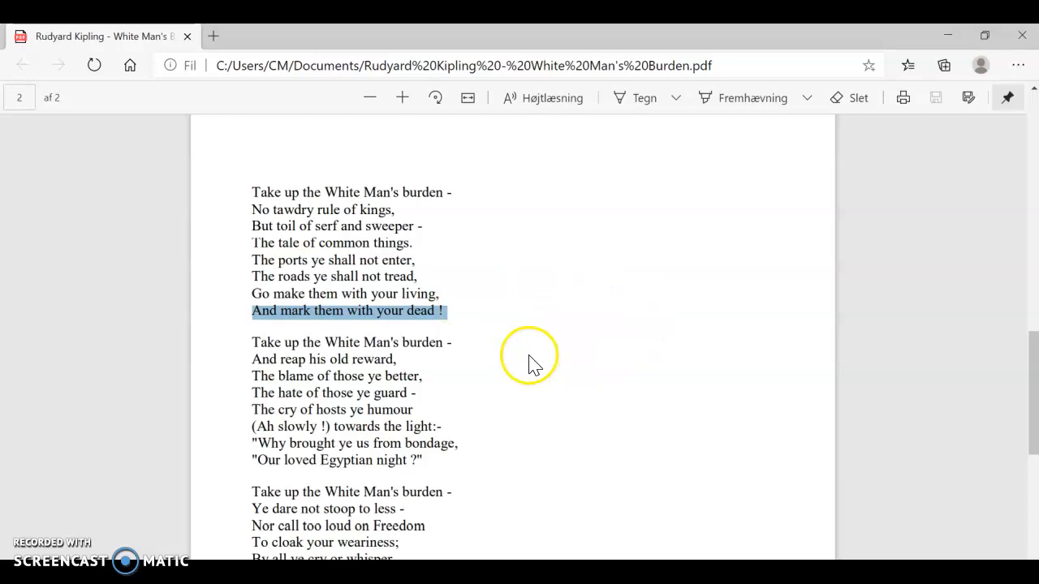
Scroll to the fifth verse, mark a word, then mark '(Ah slowly !) towards the light:-'.
scroll(down, 3)
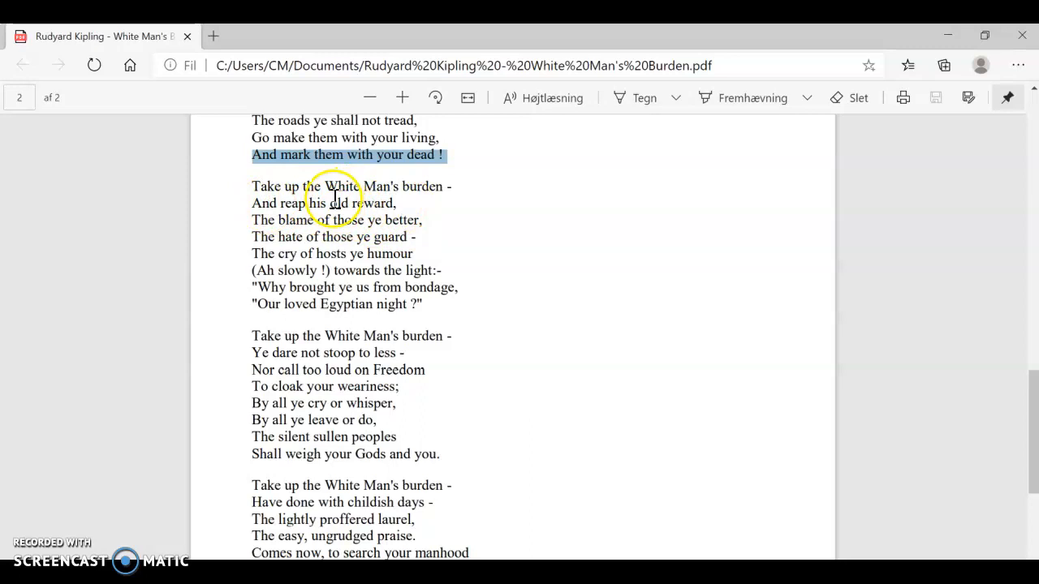
mouse_move(258, 219)
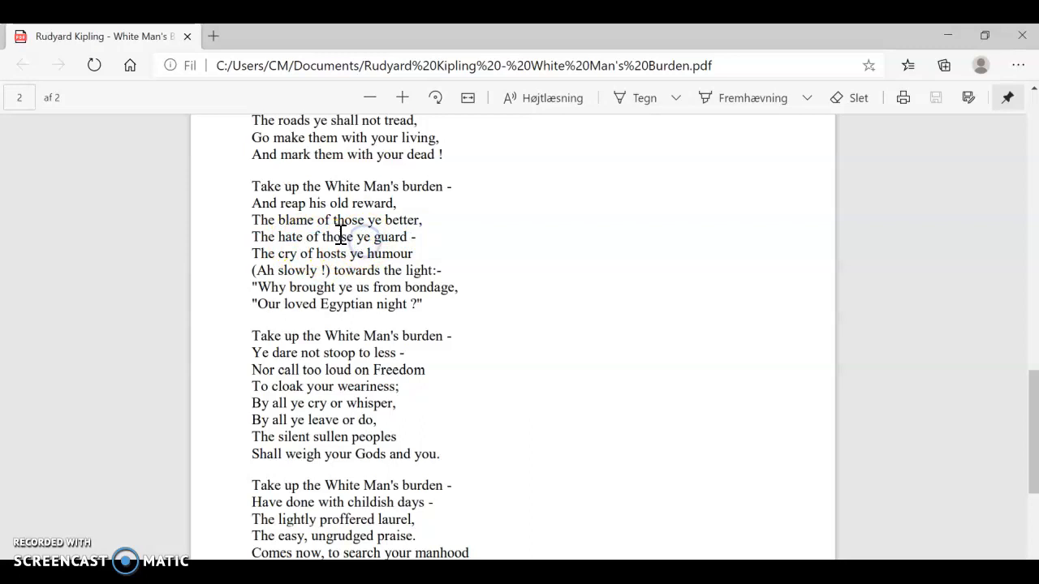
double_click(316, 253)
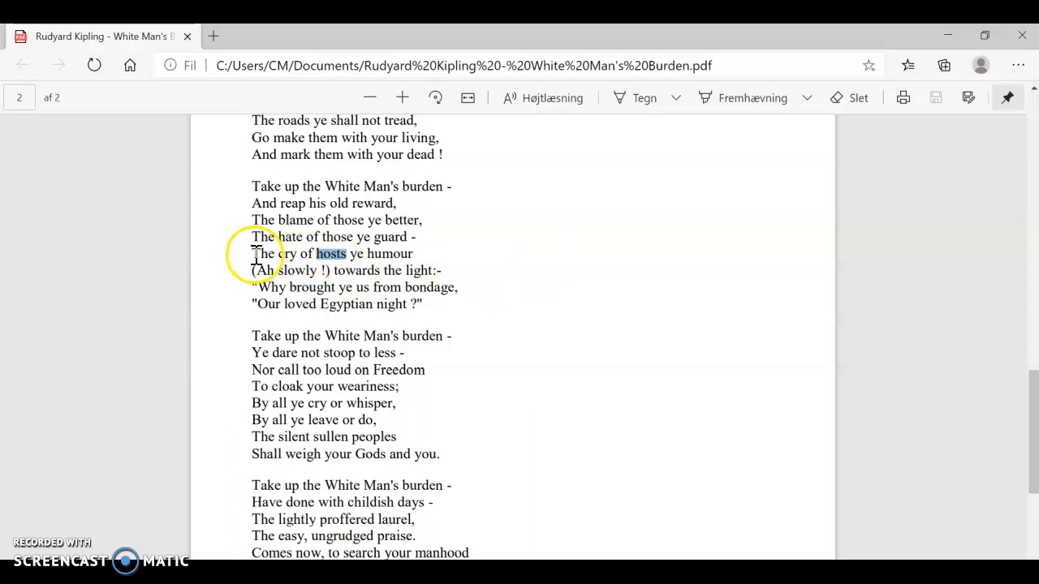
drag(321, 253, 418, 253)
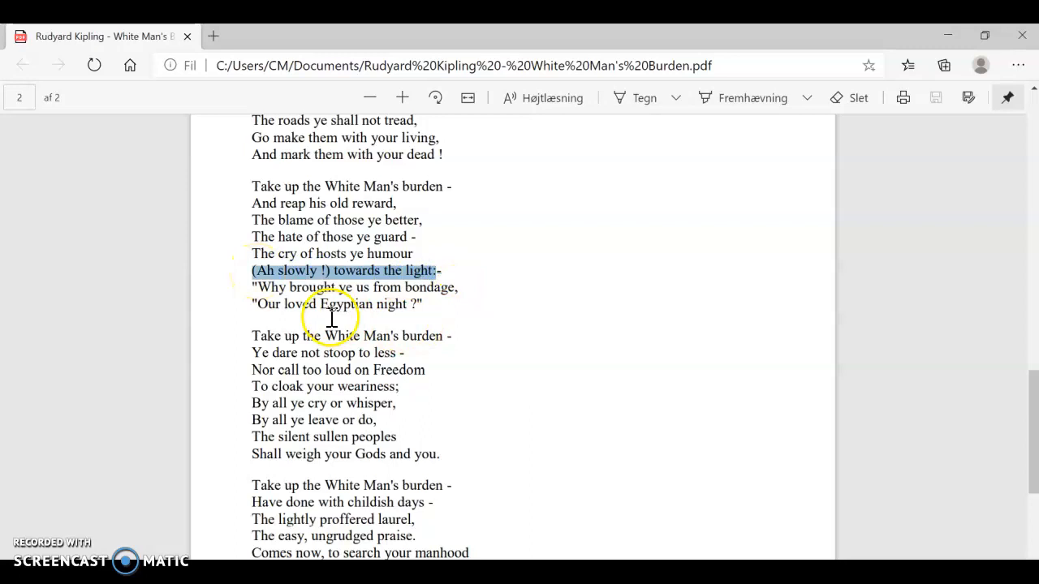
mouse_move(417, 309)
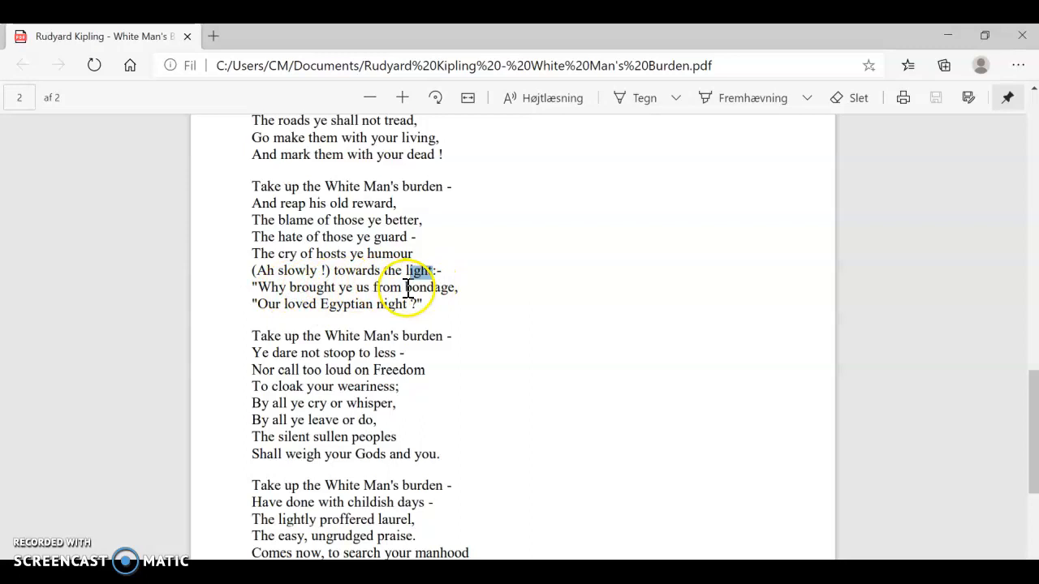
Mark the words 'bondage' and 'night' in the fifth verse's last lines.
double_click(429, 287)
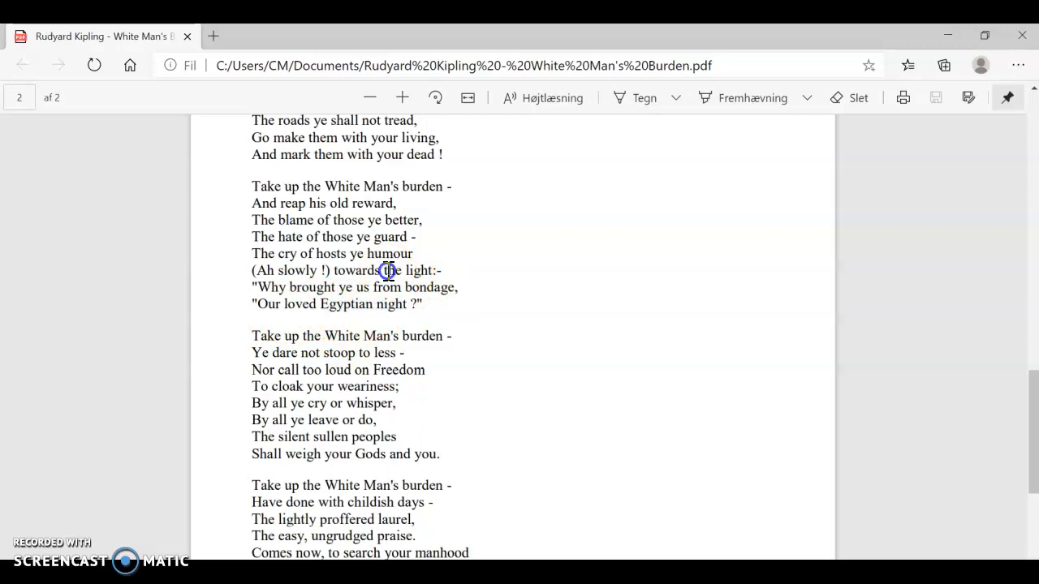
double_click(393, 304)
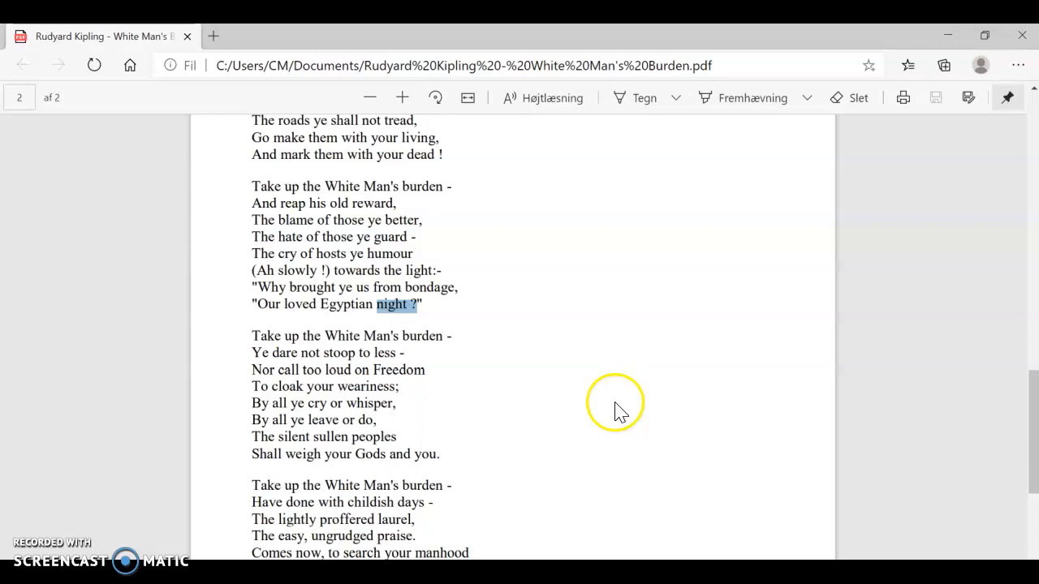
mouse_move(241, 360)
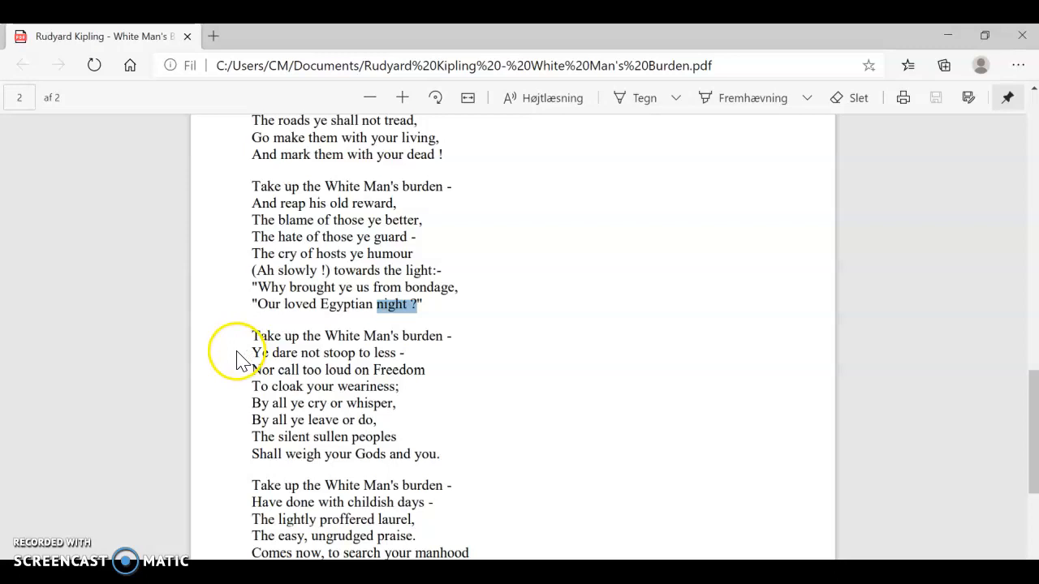
mouse_move(310, 357)
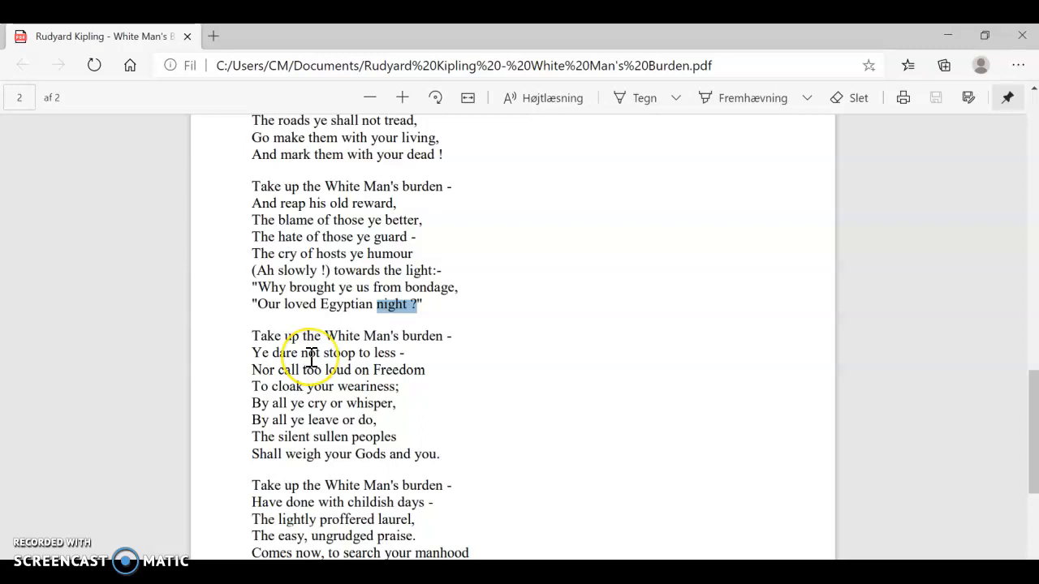
mouse_move(390, 374)
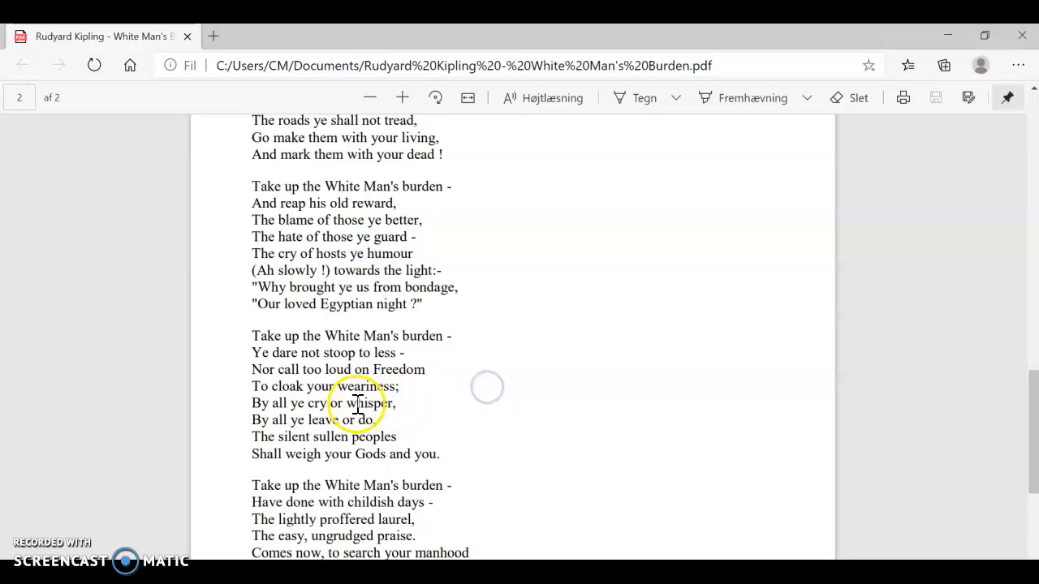
Mark the word 'whisper' while reading the sixth verse.
double_click(324, 436)
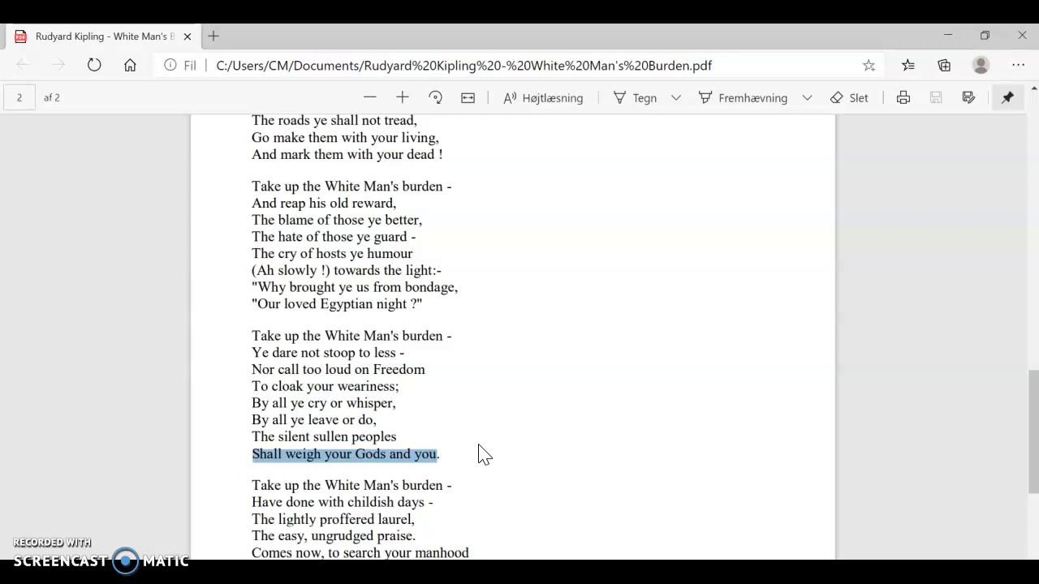
Scroll down to bring the final verse into view.
scroll(down, 3)
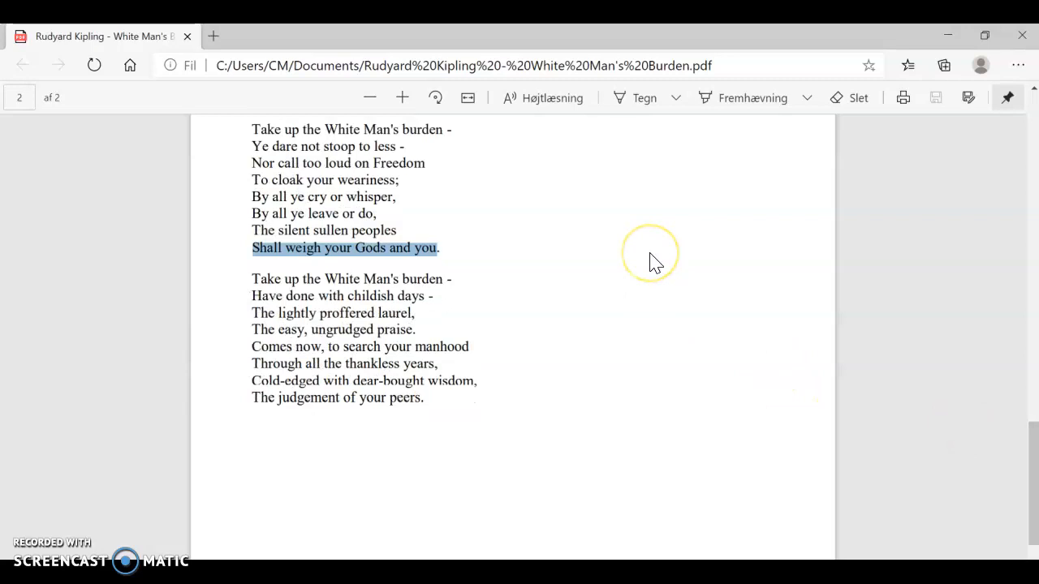
mouse_move(486, 313)
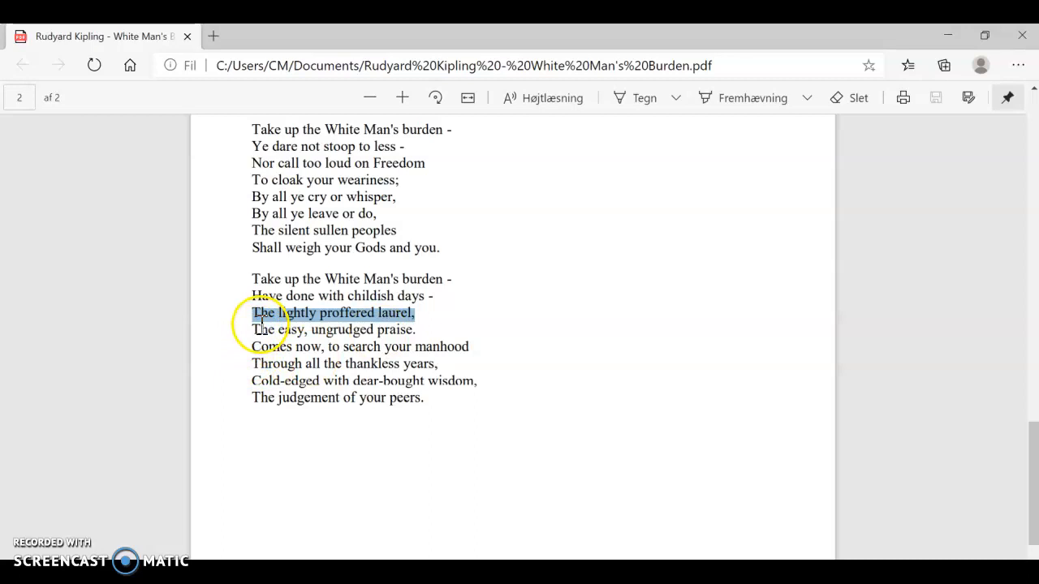
Mark part of 'Have done with childish days', clear the marking, and scroll back up.
double_click(397, 329)
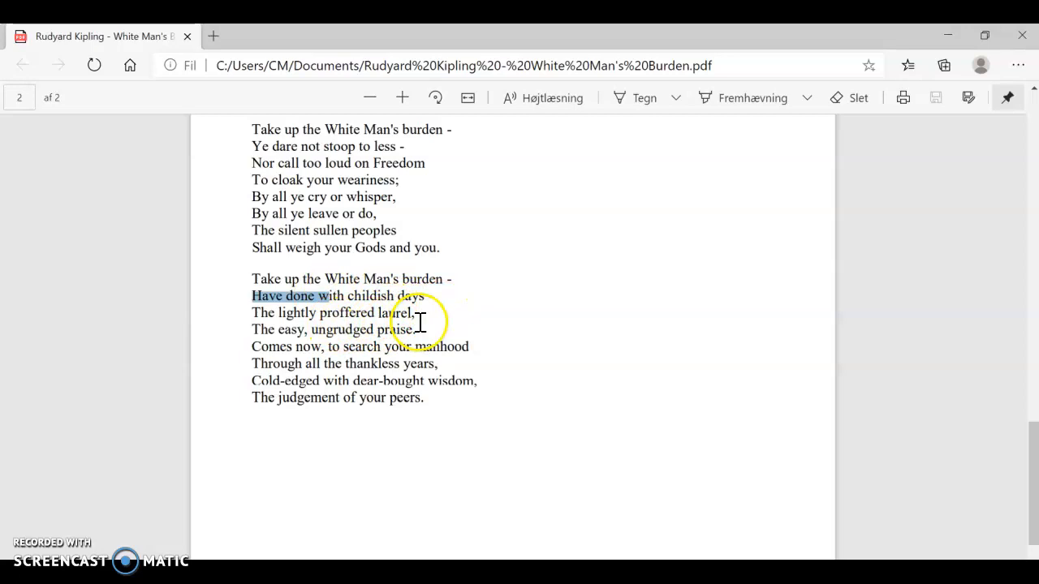
mouse_move(469, 350)
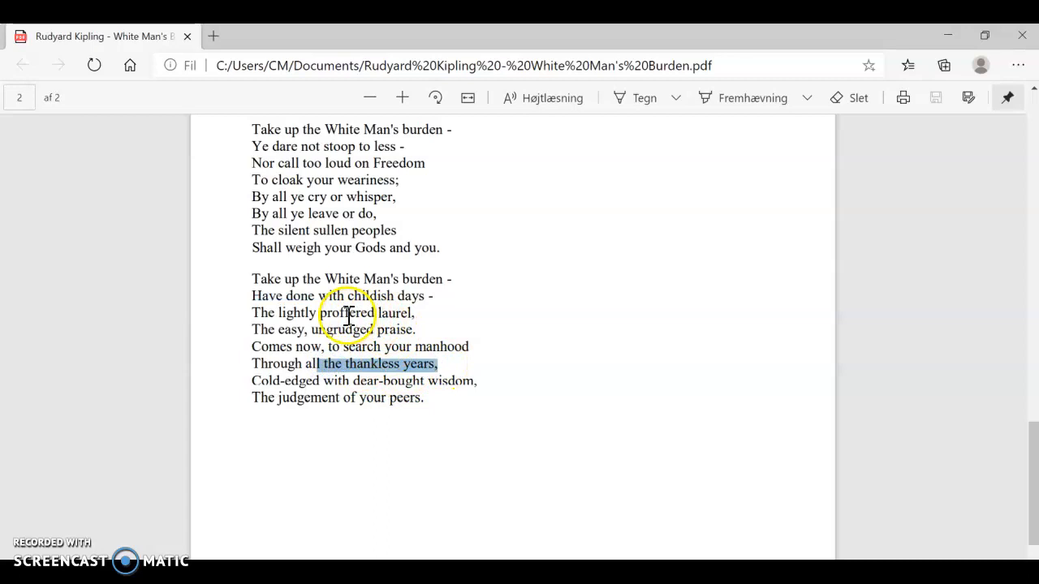
mouse_move(436, 363)
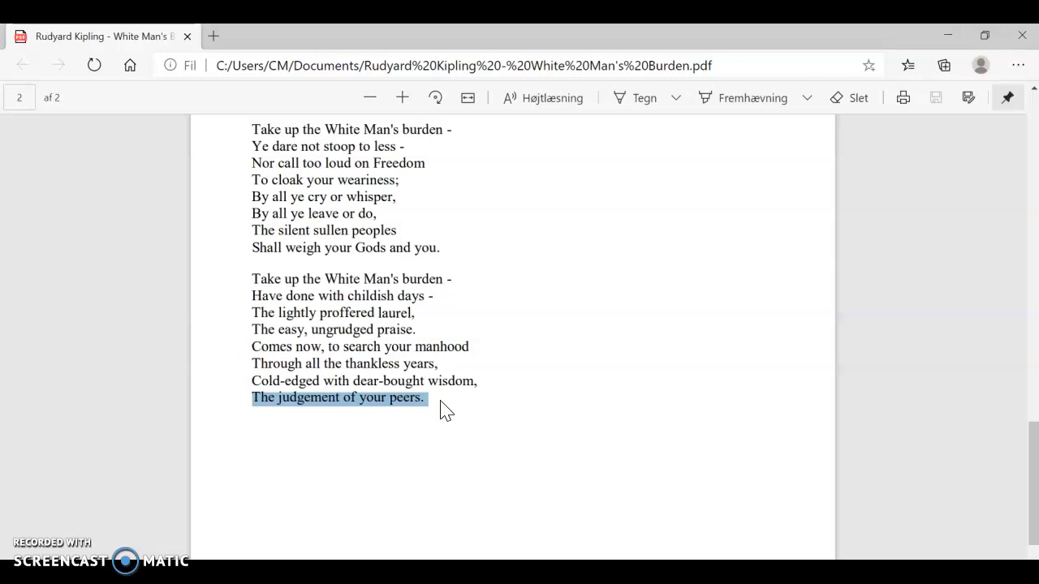
click(450, 412)
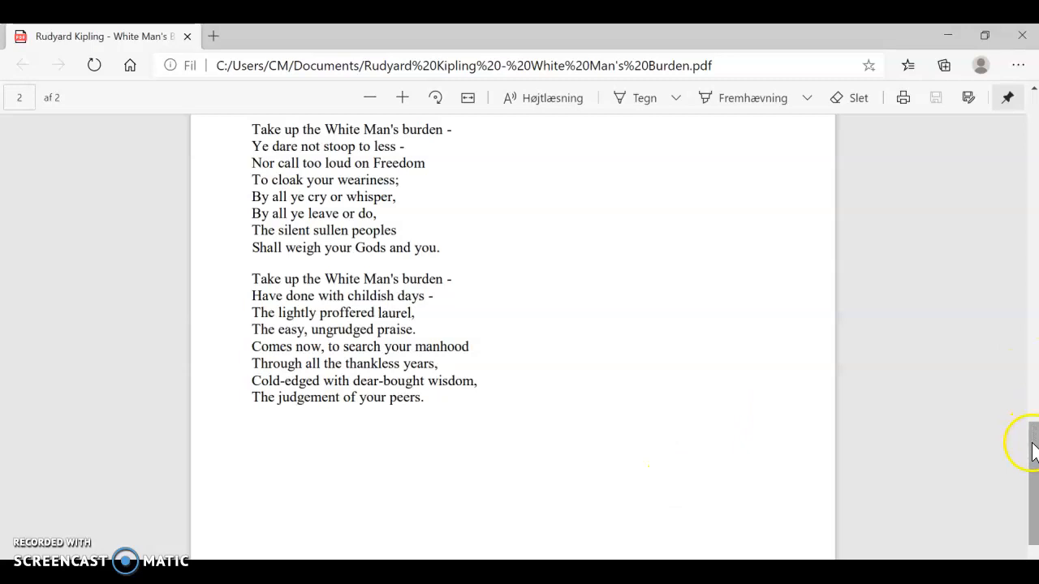
scroll(up, 3)
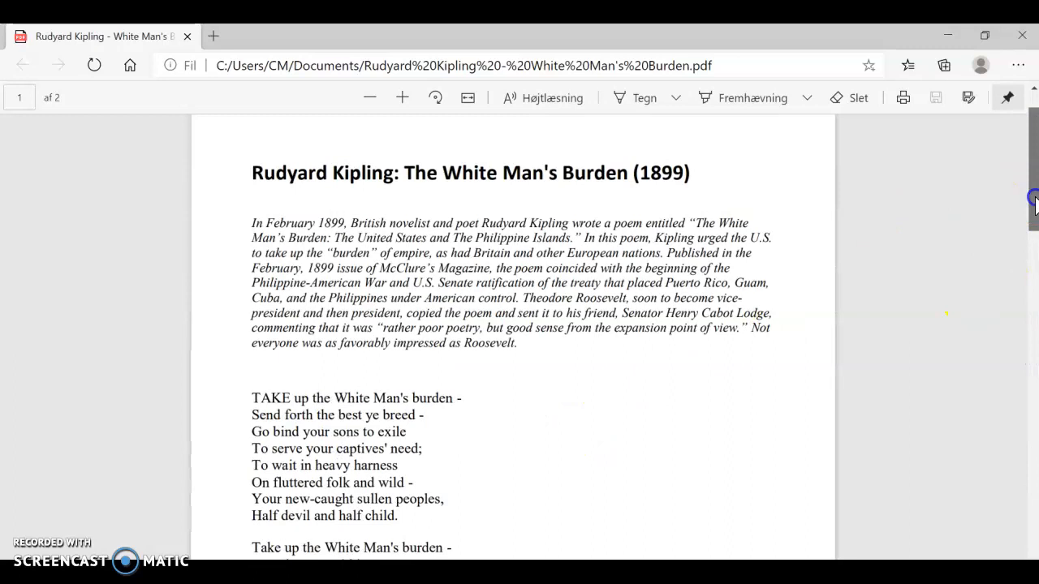